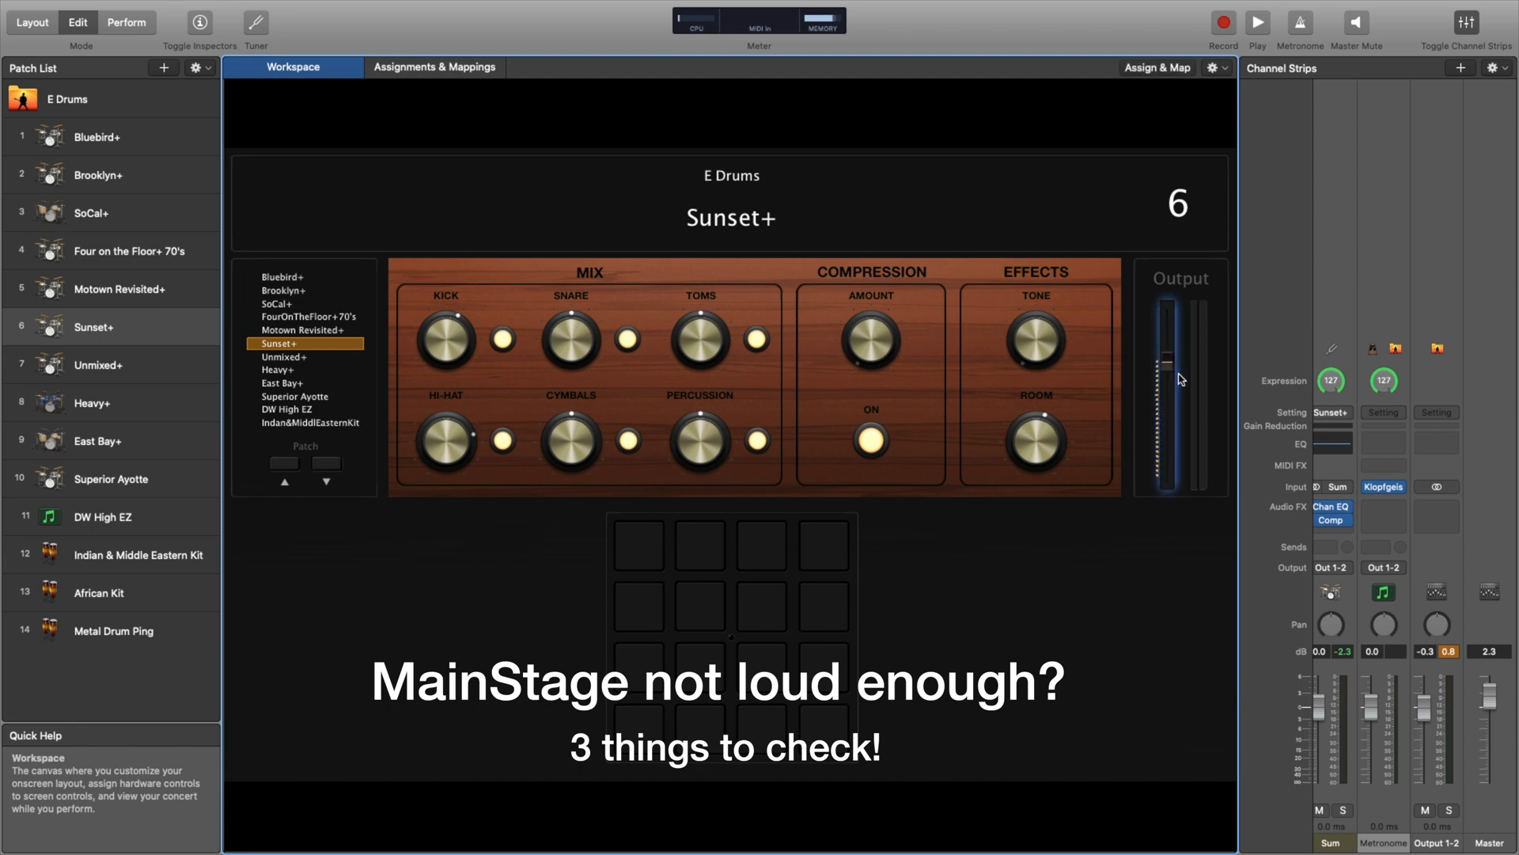
# Step: Raise the Output 1-2 channel strip fader from -0.3 dB to 1.9 dB
pyautogui.moveTo(1163, 368); pyautogui.dragTo(1163, 456)
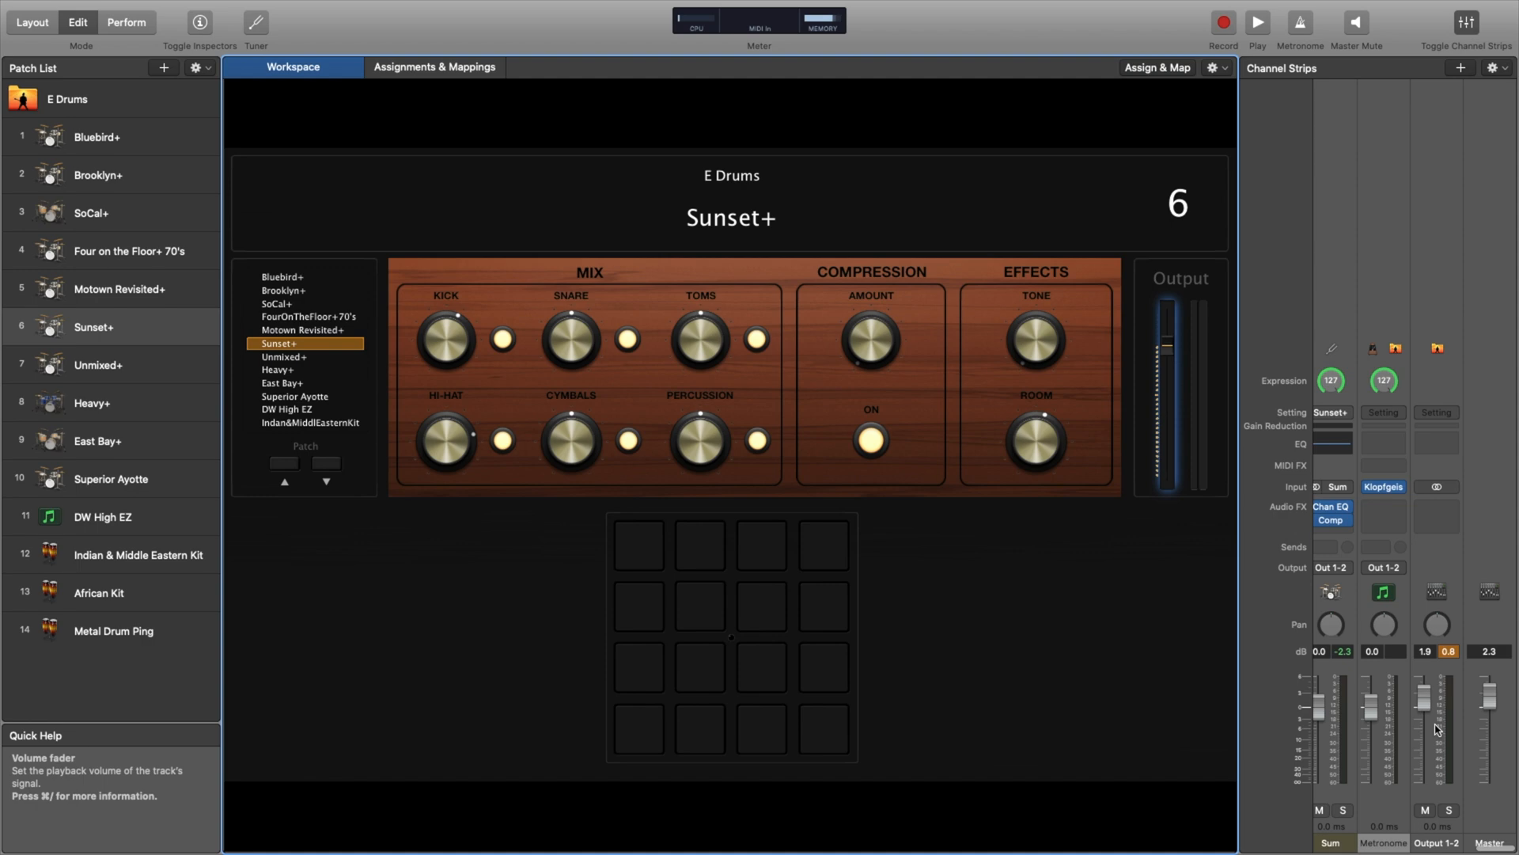
# Step: Adjust the Master fader down from 2.3 dB to 0.1 dB
pyautogui.moveTo(1489, 720); pyautogui.dragTo(1489, 742)
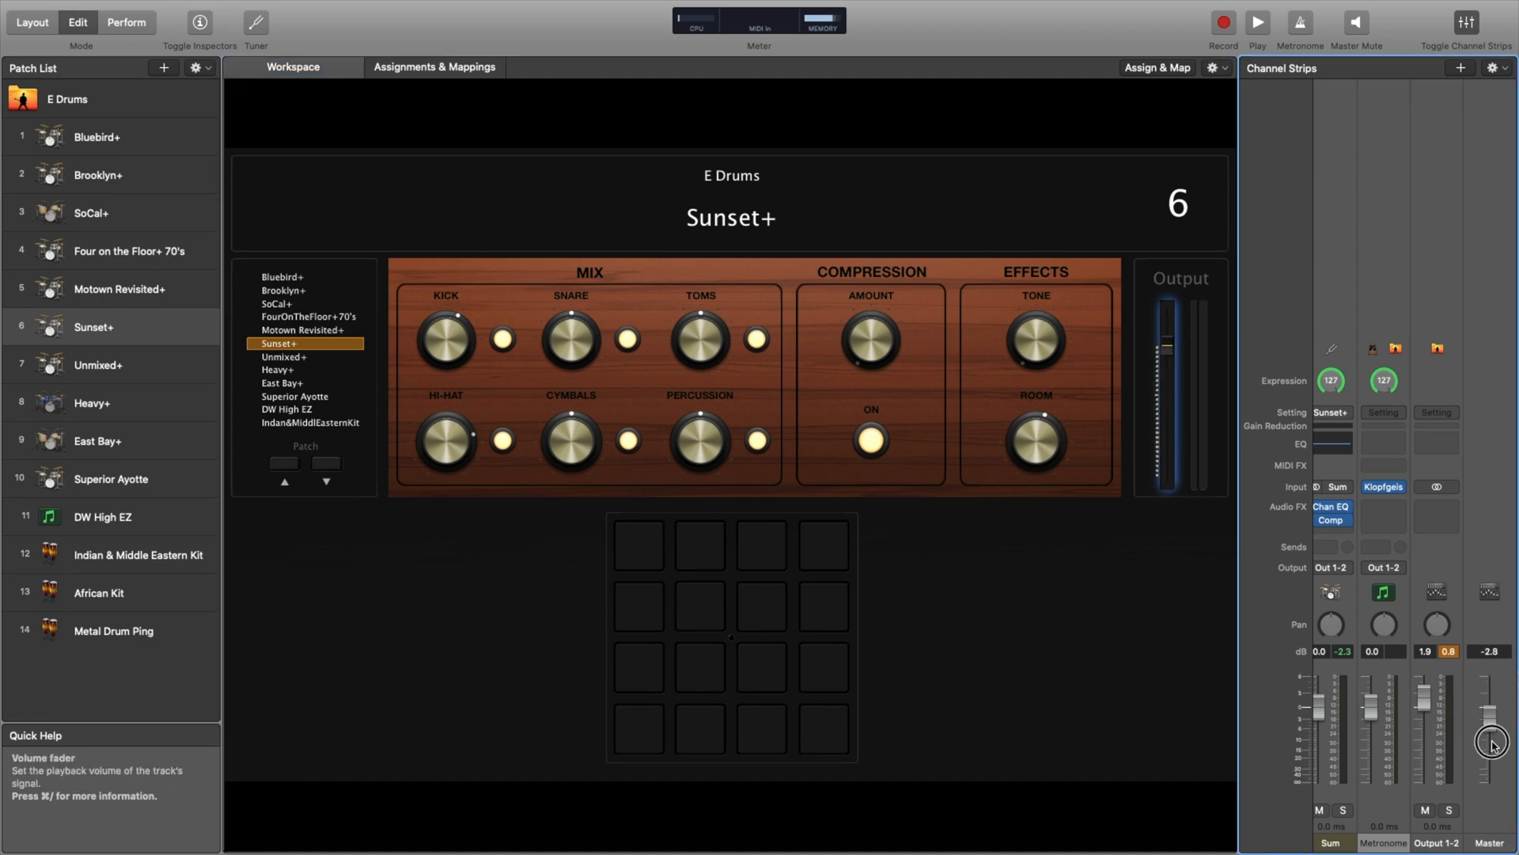
pyautogui.moveTo(1492, 742); pyautogui.dragTo(1493, 722)
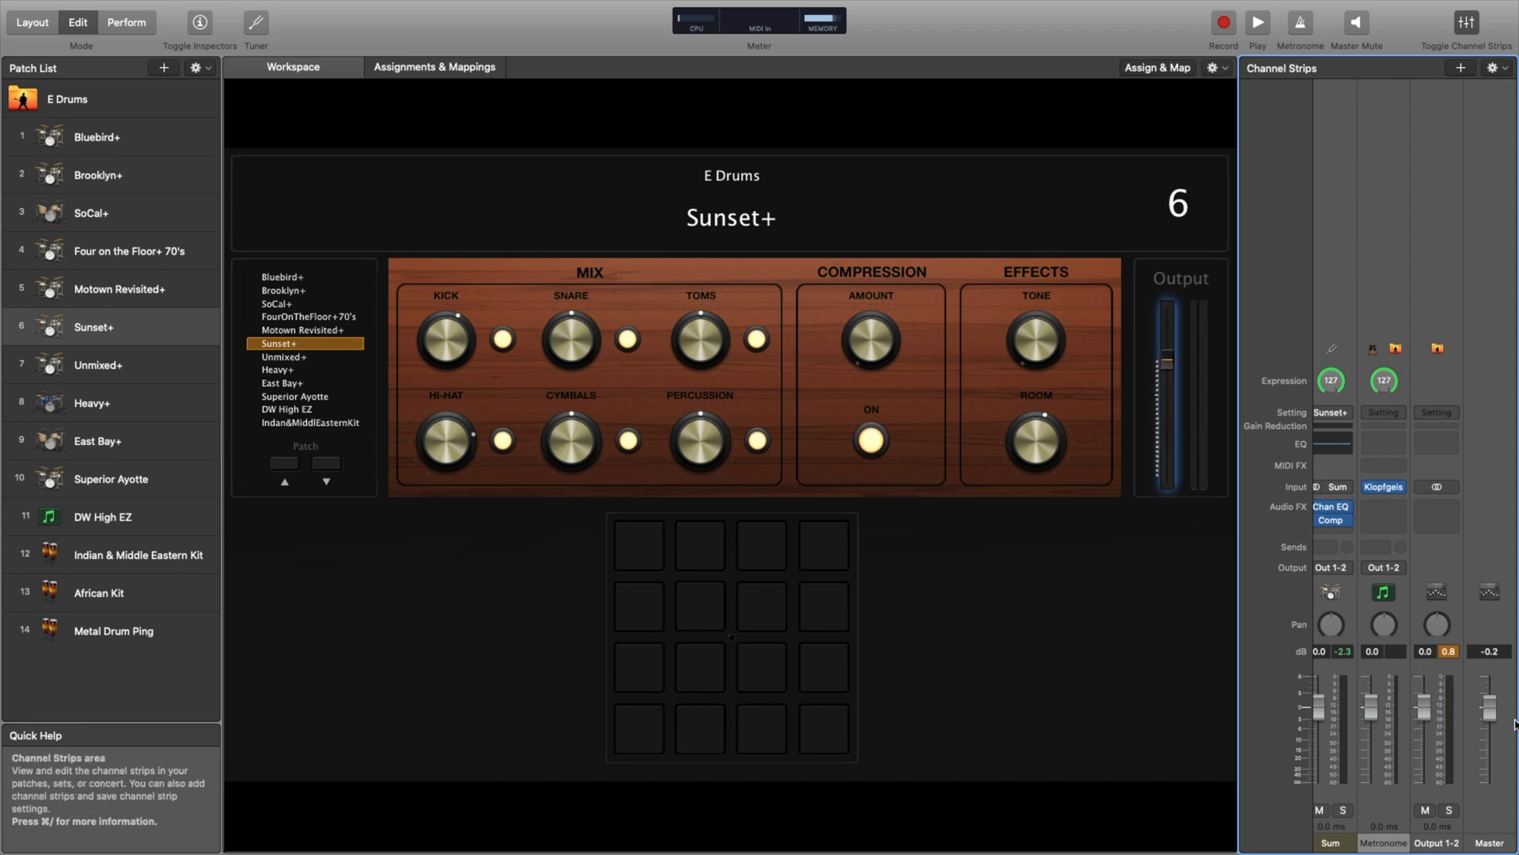
pyautogui.moveTo(1489, 713); pyautogui.dragTo(1489, 737)
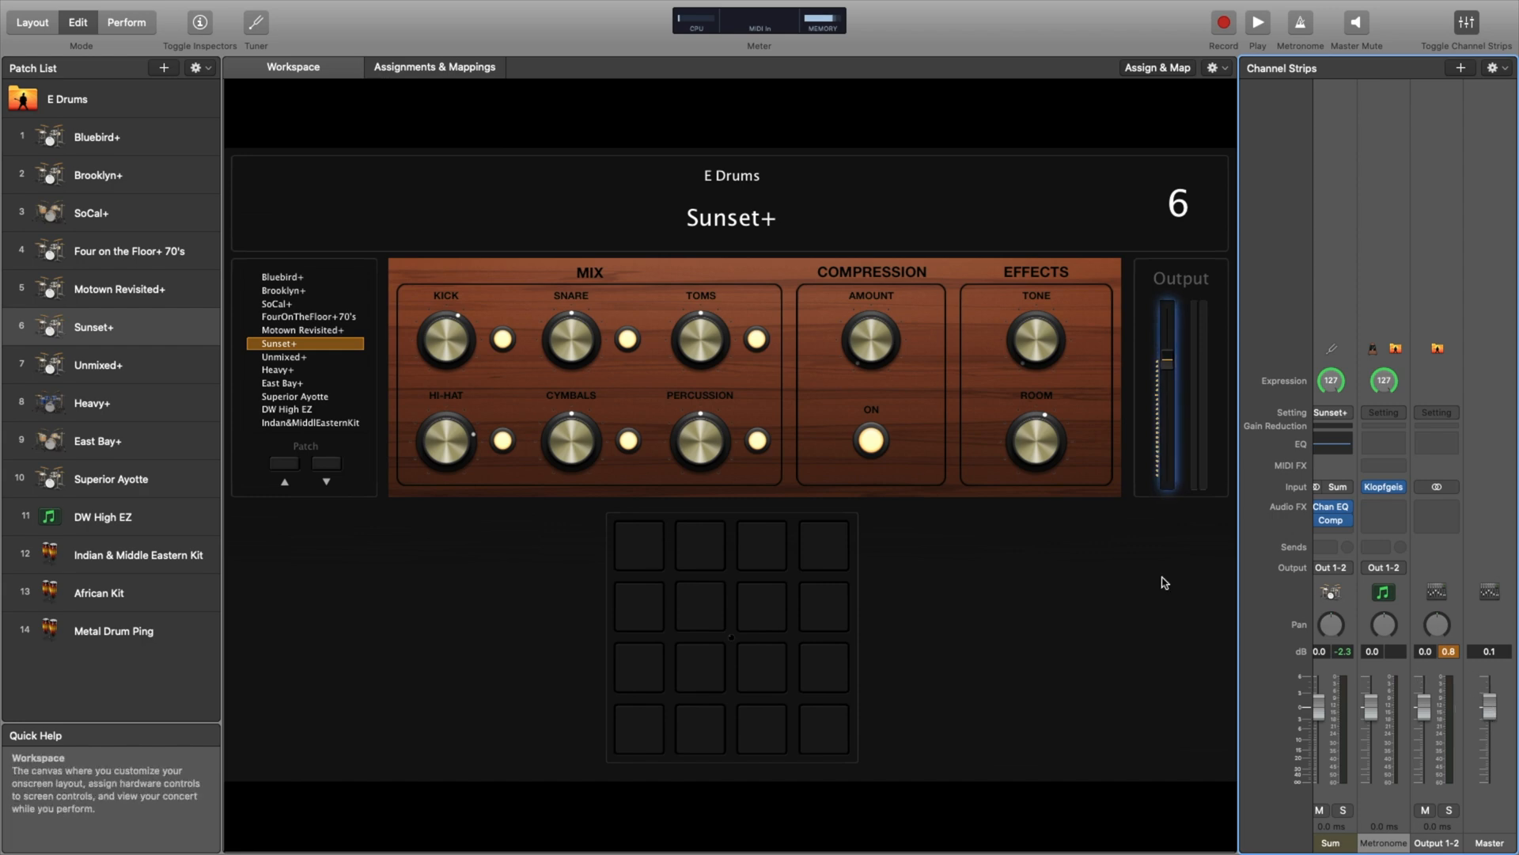
pyautogui.moveTo(1354, 100)
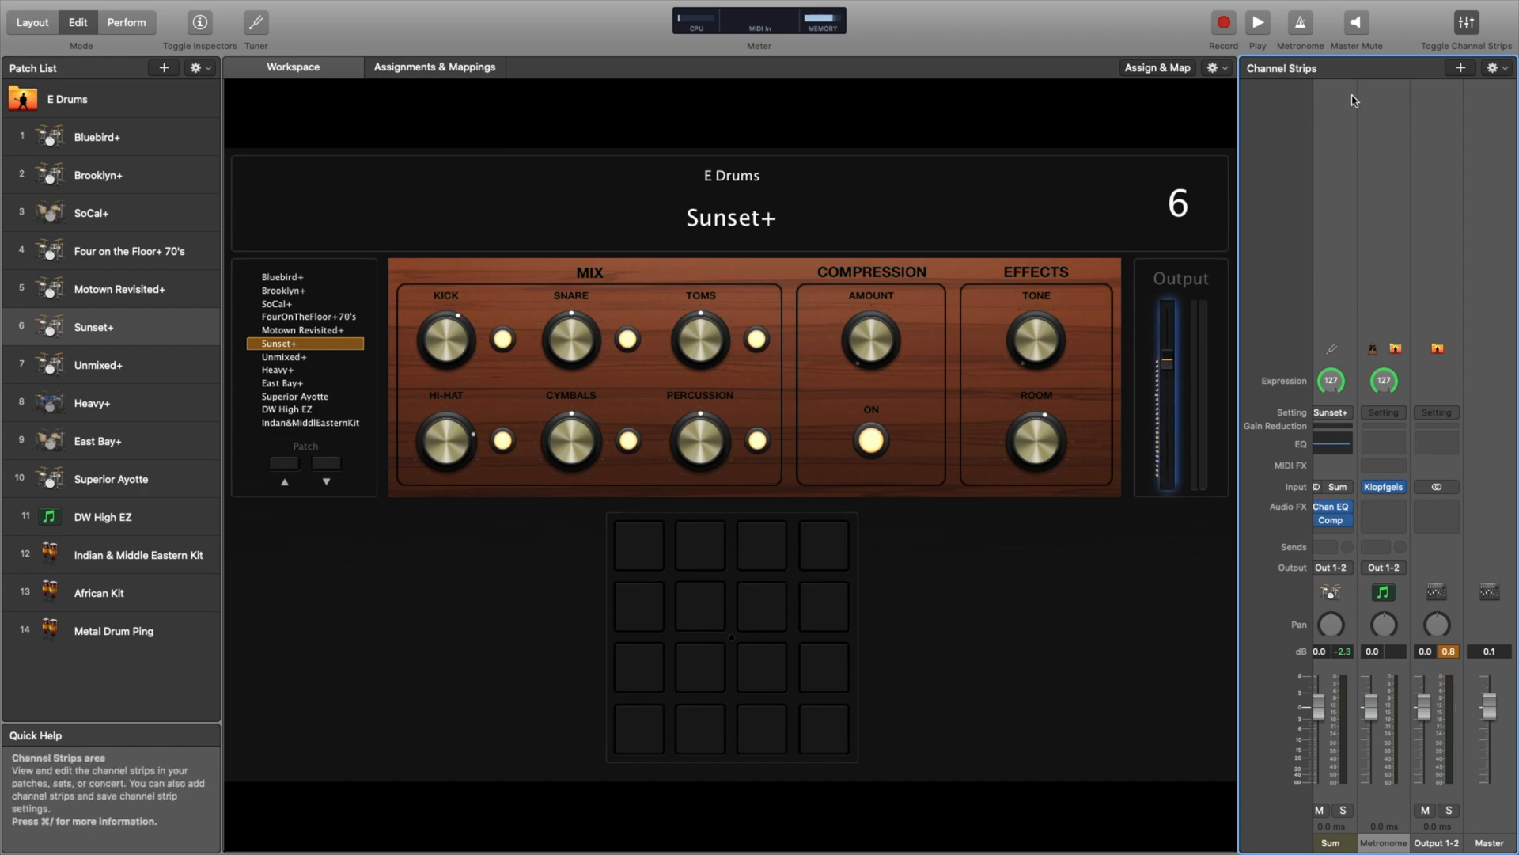
pyautogui.moveTo(1465, 21)
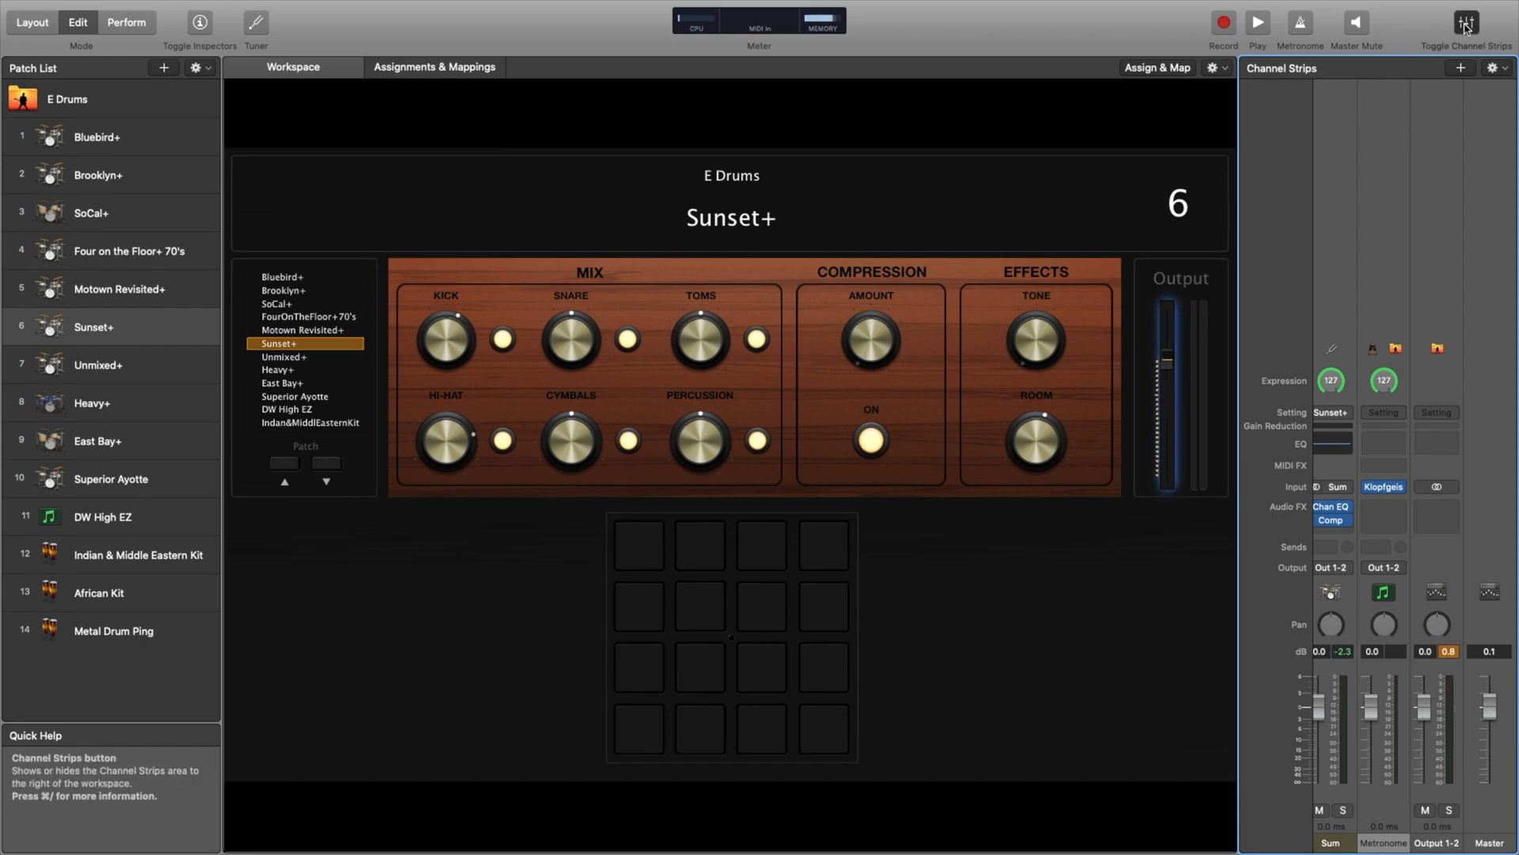
# Step: Open the MIDI Message Monitor from the Window menu and filter out System Realtime messages
pyautogui.click(1464, 23)
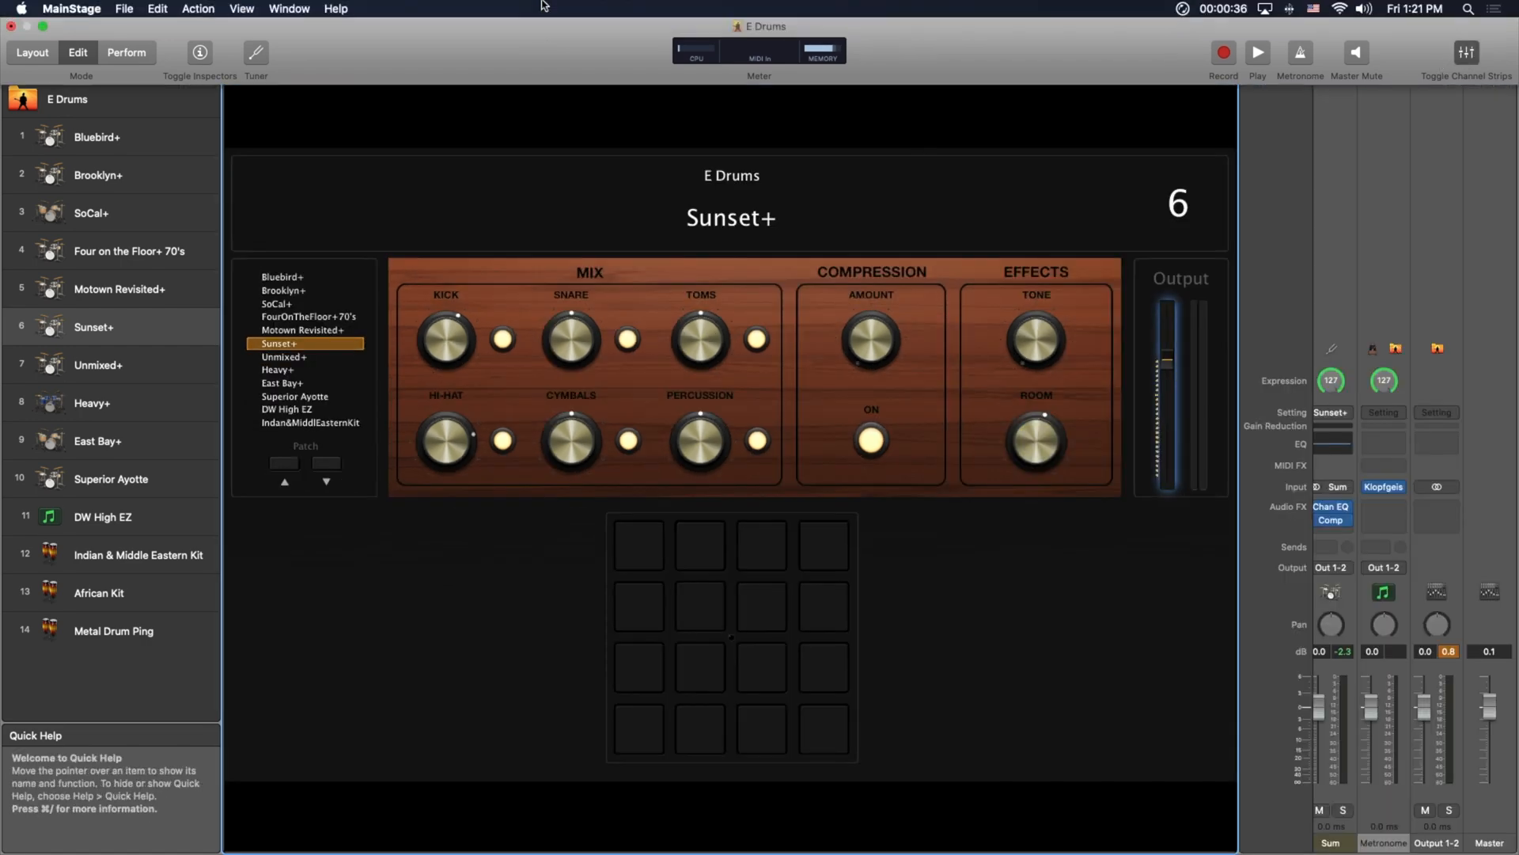
pyautogui.click(289, 8)
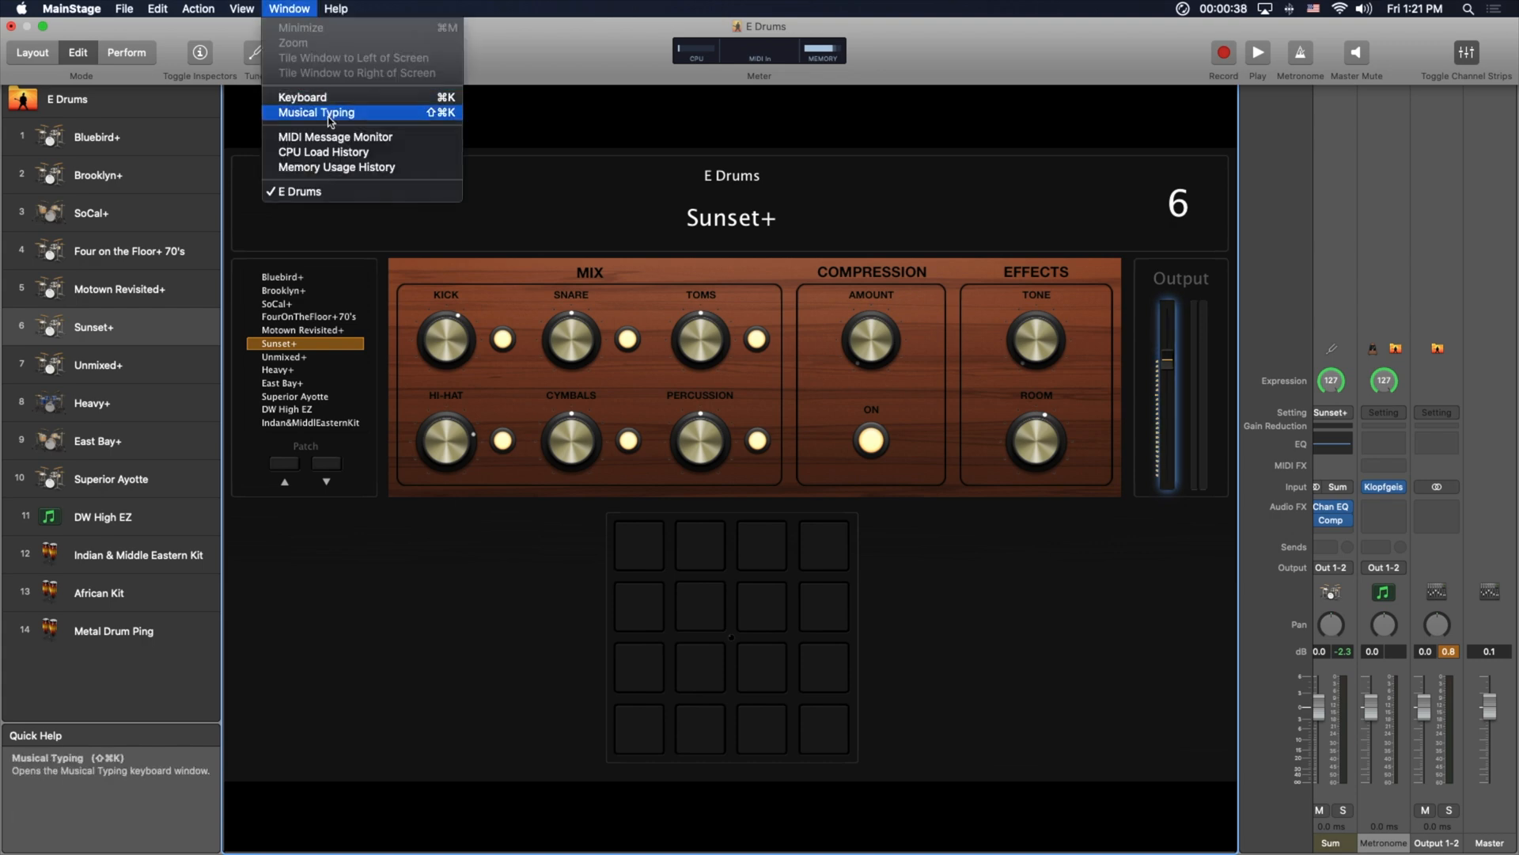
pyautogui.moveTo(334, 136)
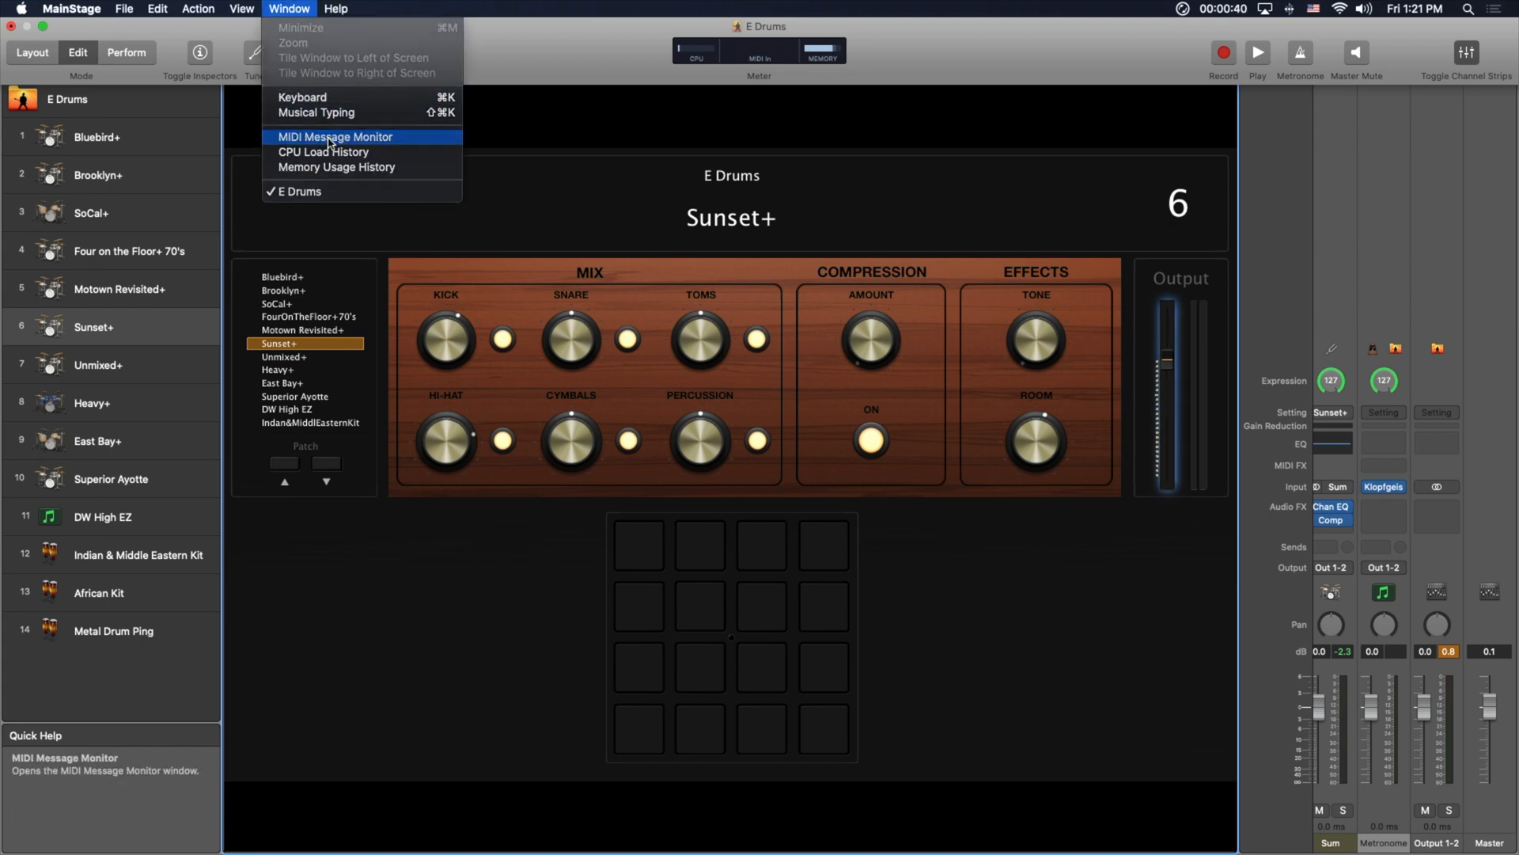
pyautogui.click(334, 135)
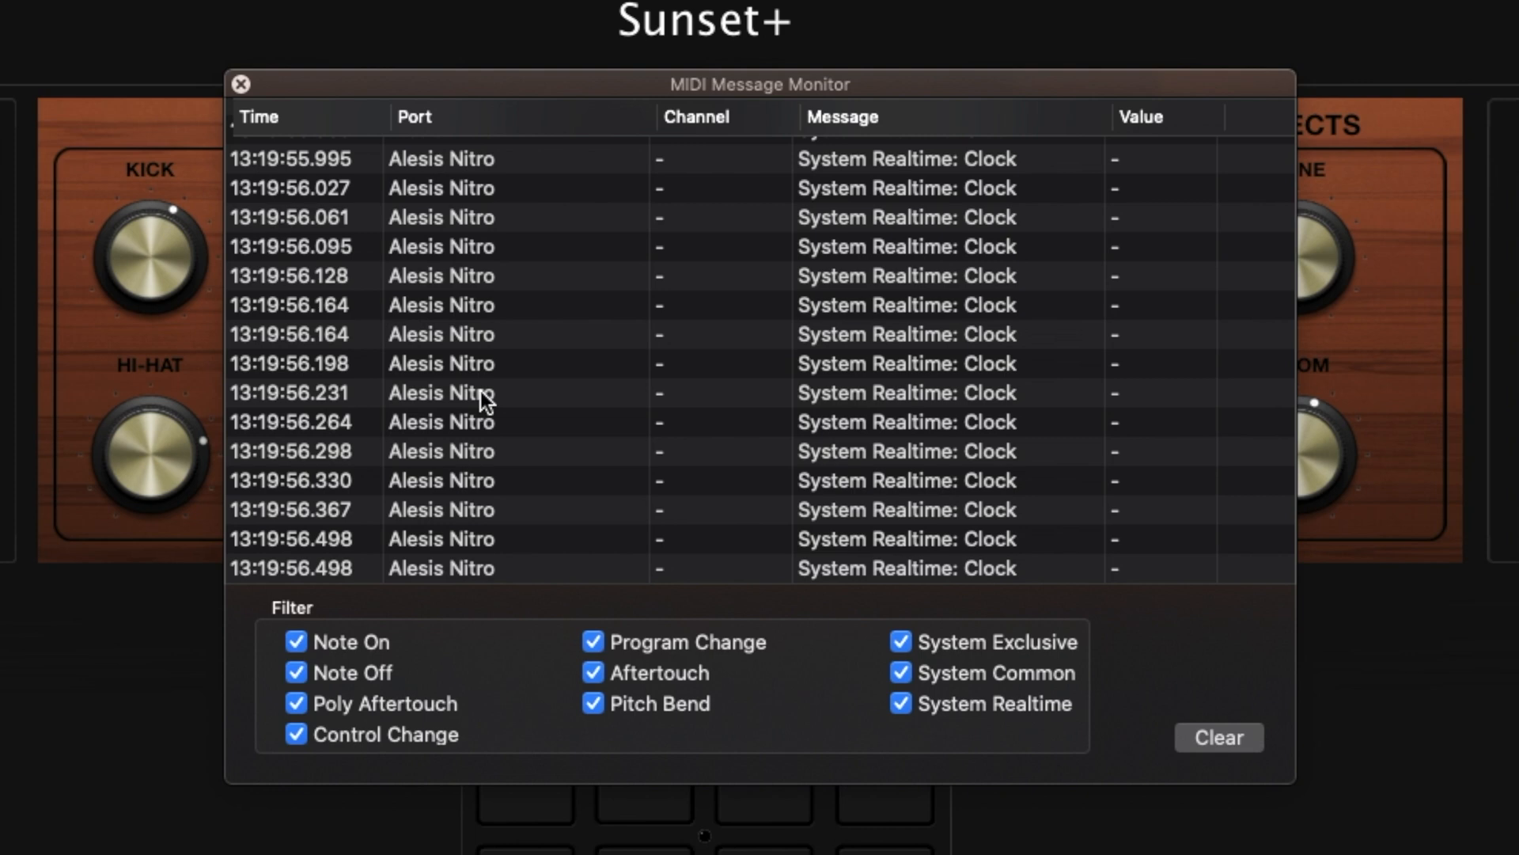
pyautogui.click(902, 703)
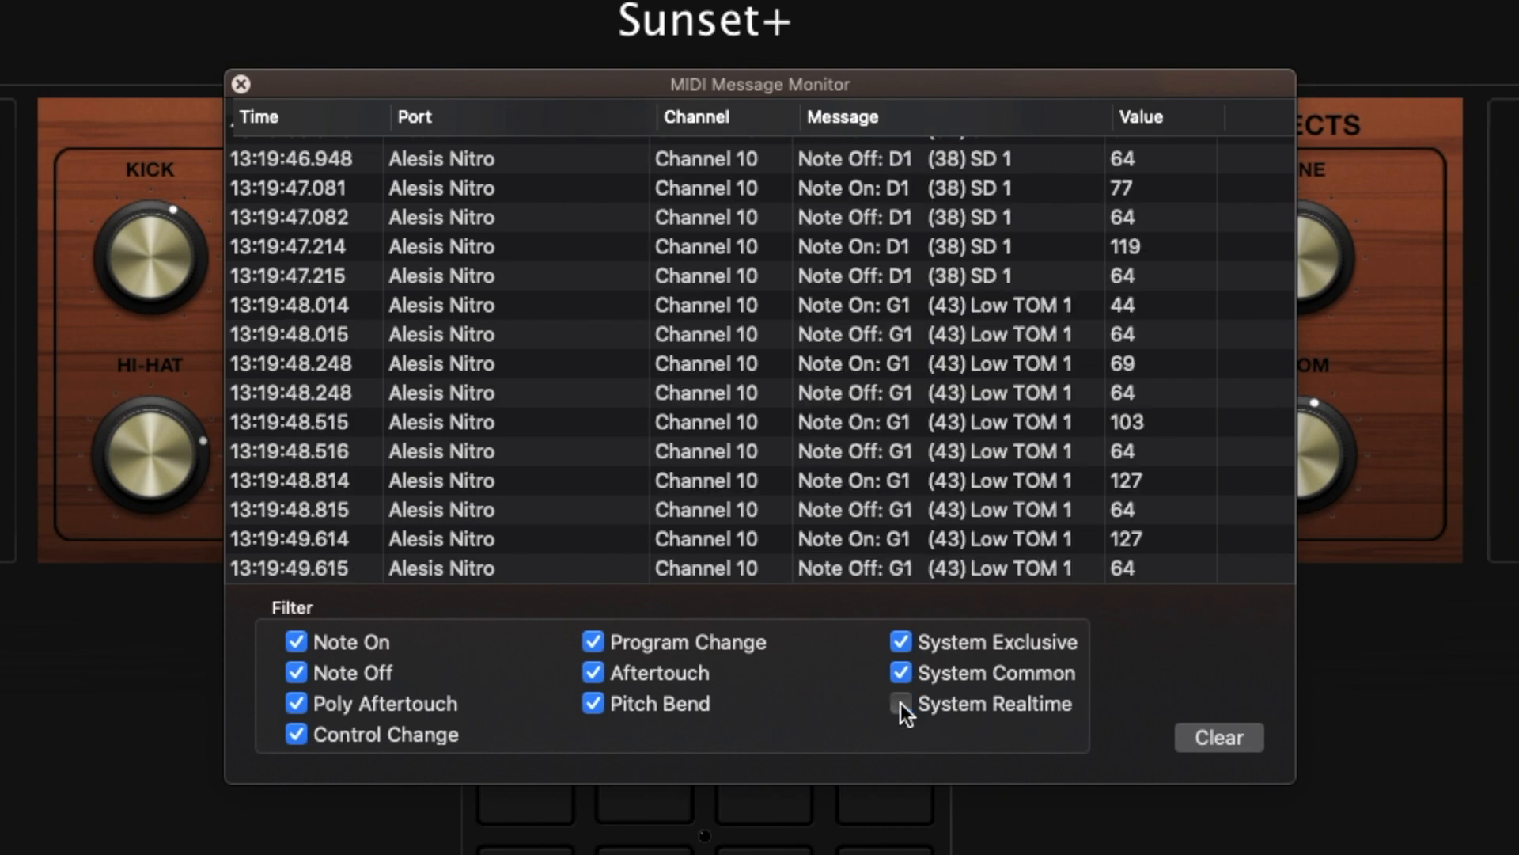